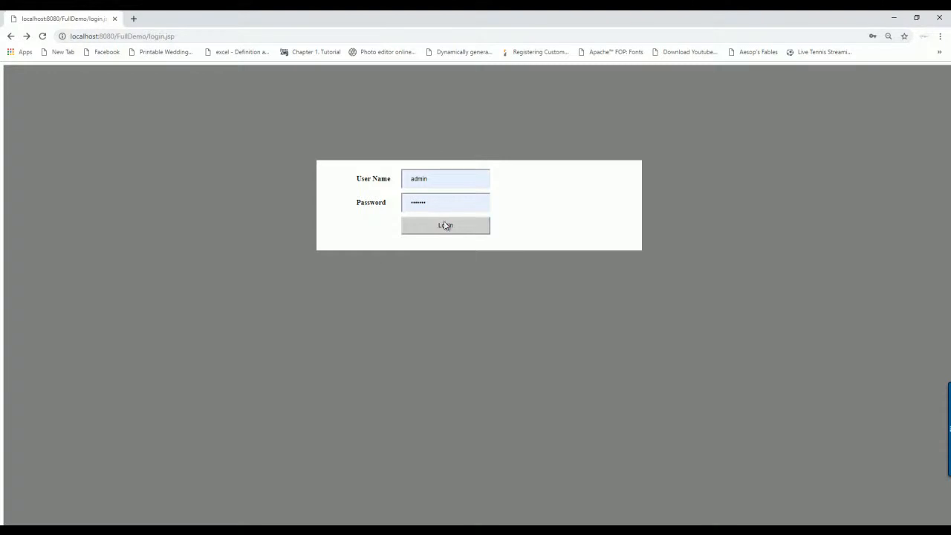
Log in as admin, then open localhost:8080/FullDemo/home/menu.jsp directly by address.
{"action": "left_click", "coordinate": [445, 225]}
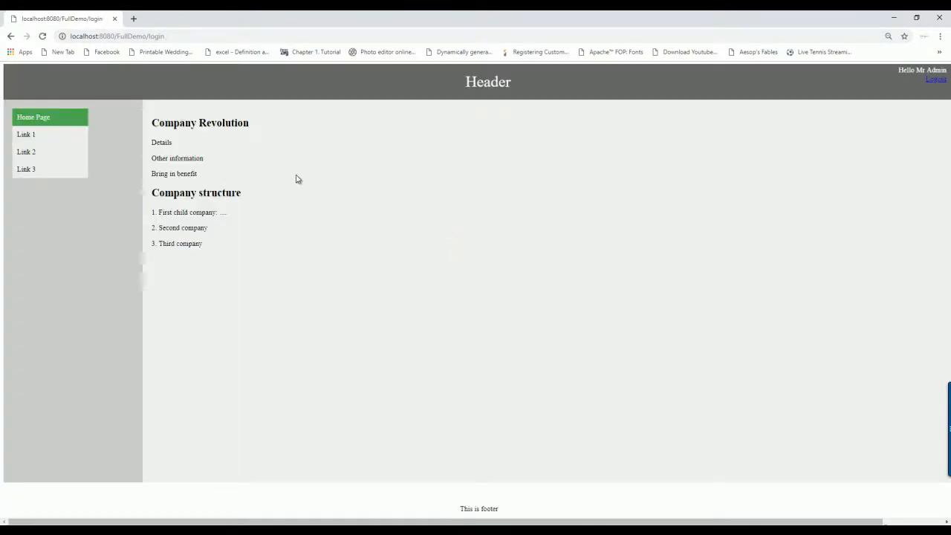
{"action": "left_click", "coordinate": [117, 36]}
{"action": "type", "text": "hom"}
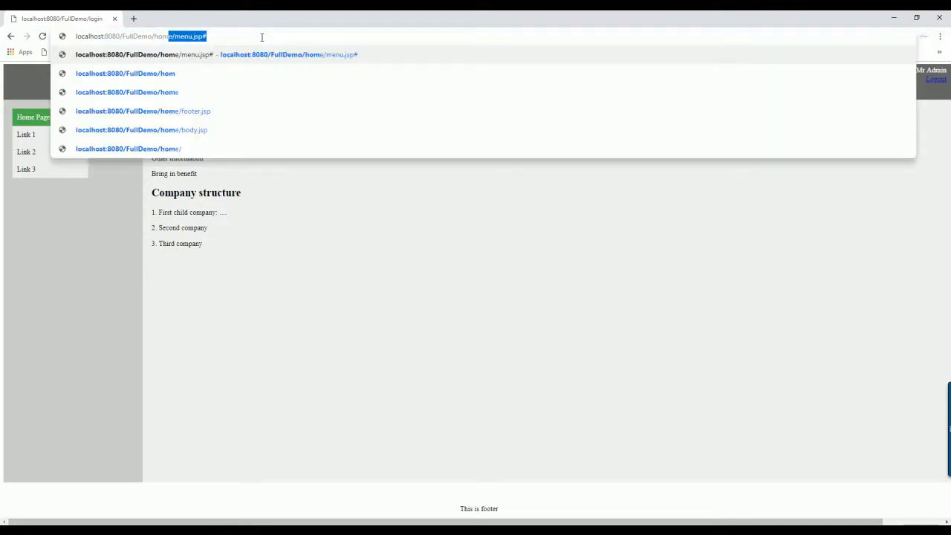
{"action": "left_click", "coordinate": [141, 129]}
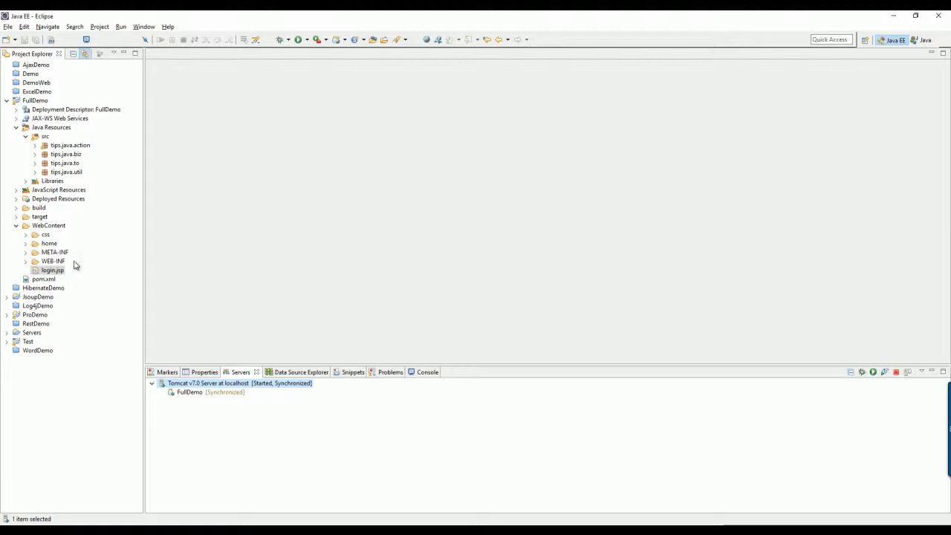
Drag the home JSP folder from WebContent into the expanded WEB-INF folder.
{"action": "left_click", "coordinate": [49, 243]}
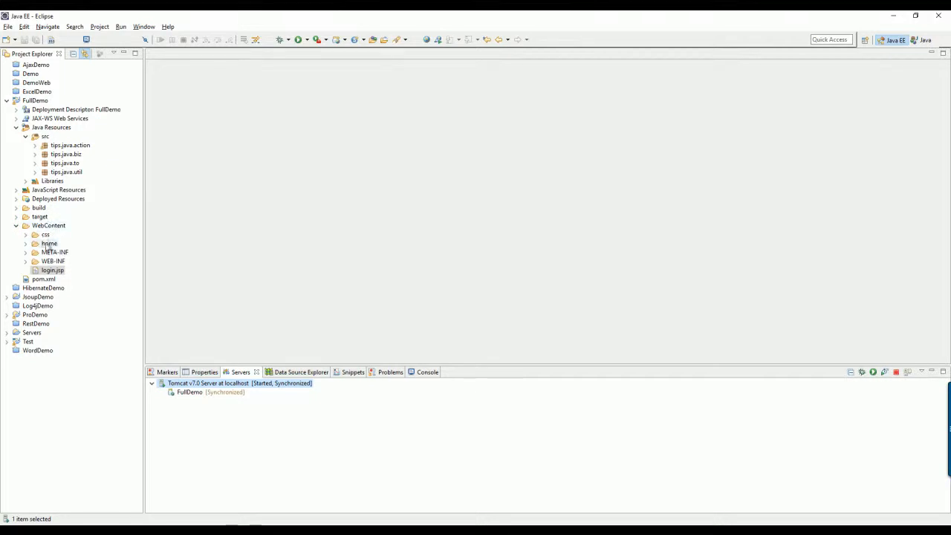
{"action": "left_click", "coordinate": [25, 261]}
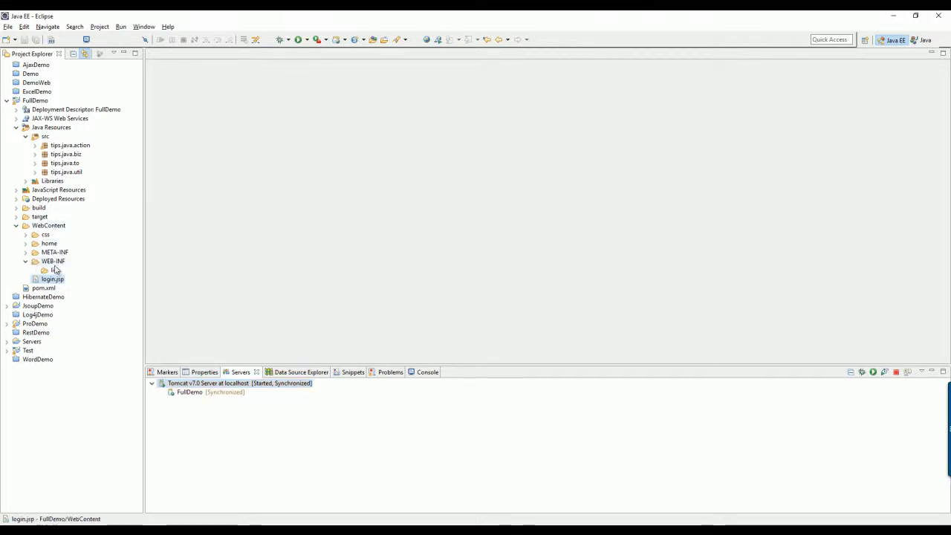
{"action": "left_click", "coordinate": [49, 243]}
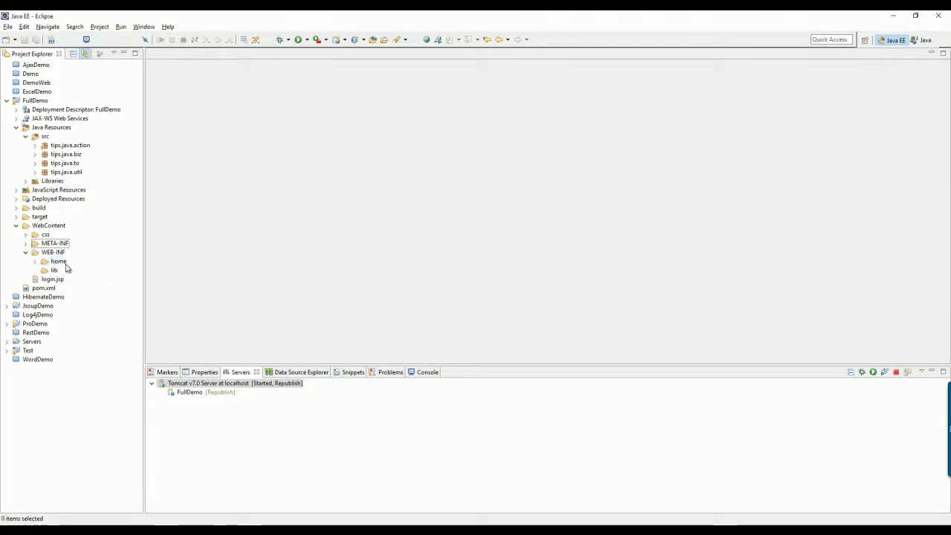
{"action": "left_click", "coordinate": [57, 261]}
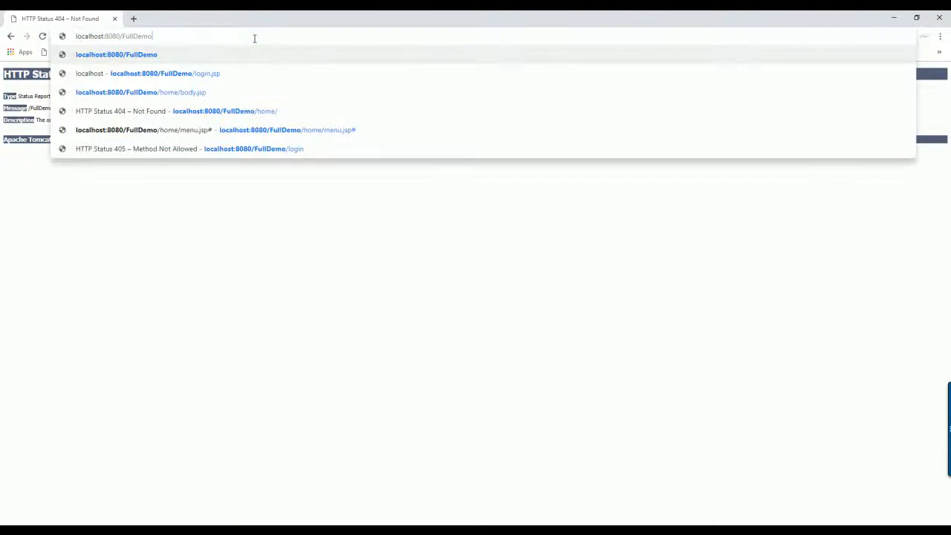
Reopen the FullDemo login.jsp page from the address bar suggestion.
{"action": "left_click", "coordinate": [151, 72]}
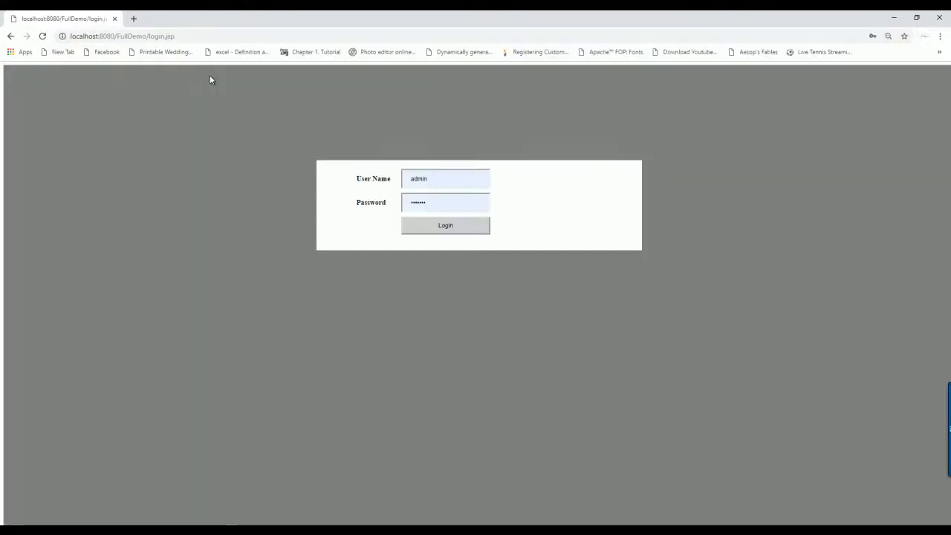
{"action": "left_click", "coordinate": [445, 225]}
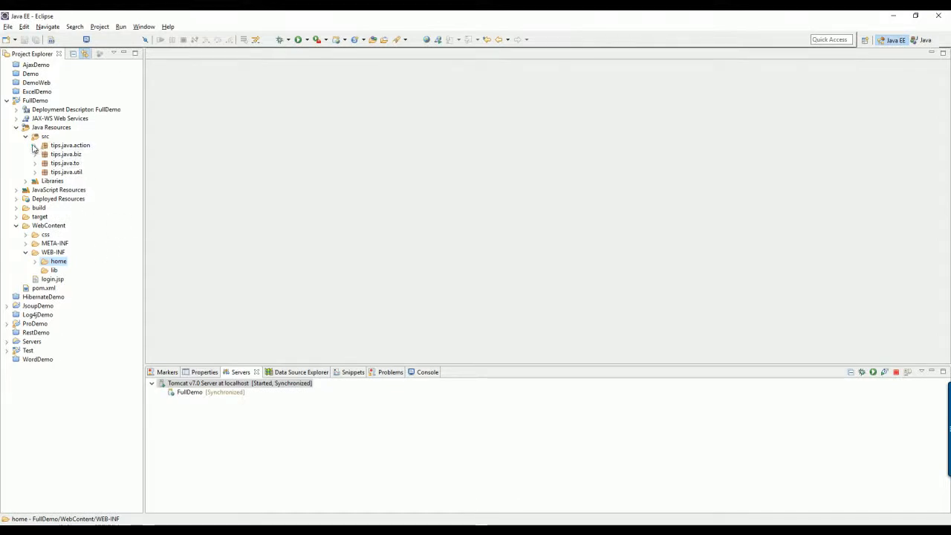
In Login.java, change the forward path to start with /WEB-INF.
{"action": "double_click", "coordinate": [71, 145]}
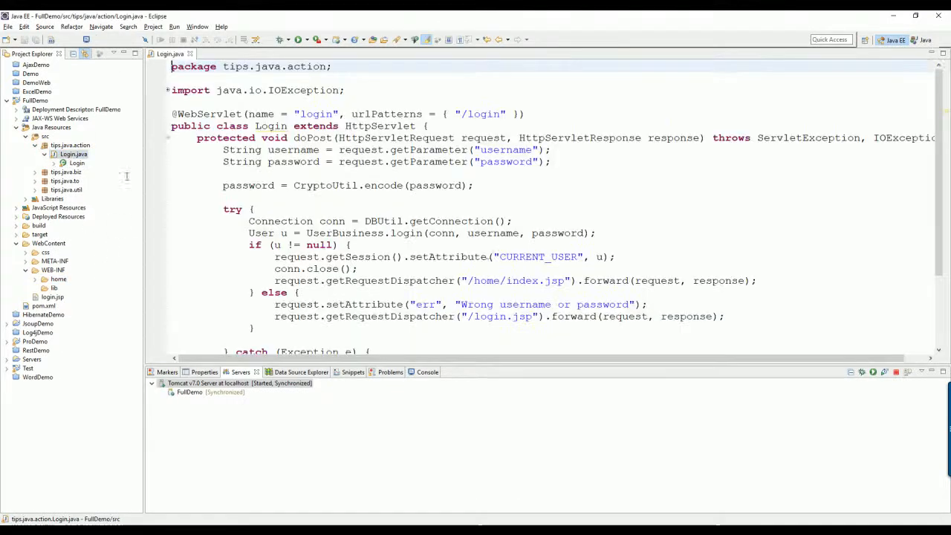
{"action": "left_click", "coordinate": [518, 280]}
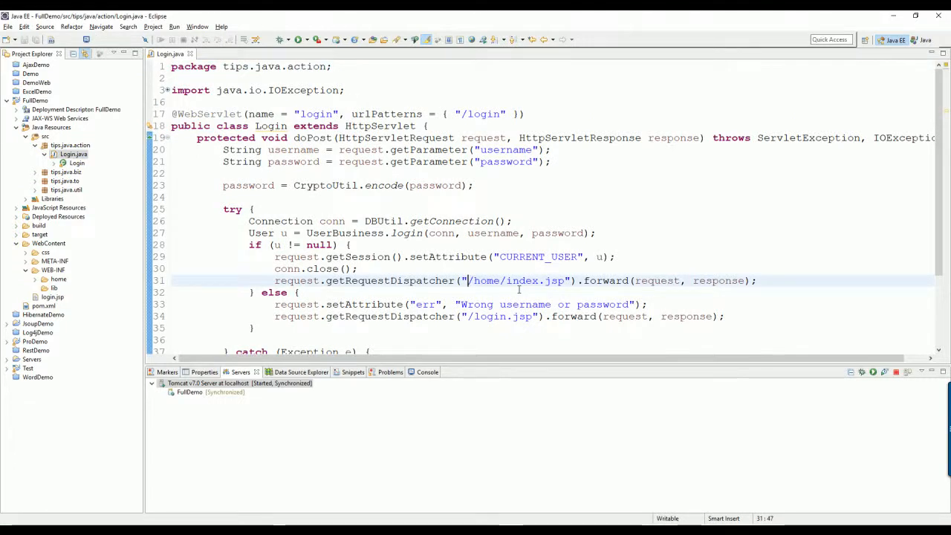
{"action": "type", "text": "WEB-"}
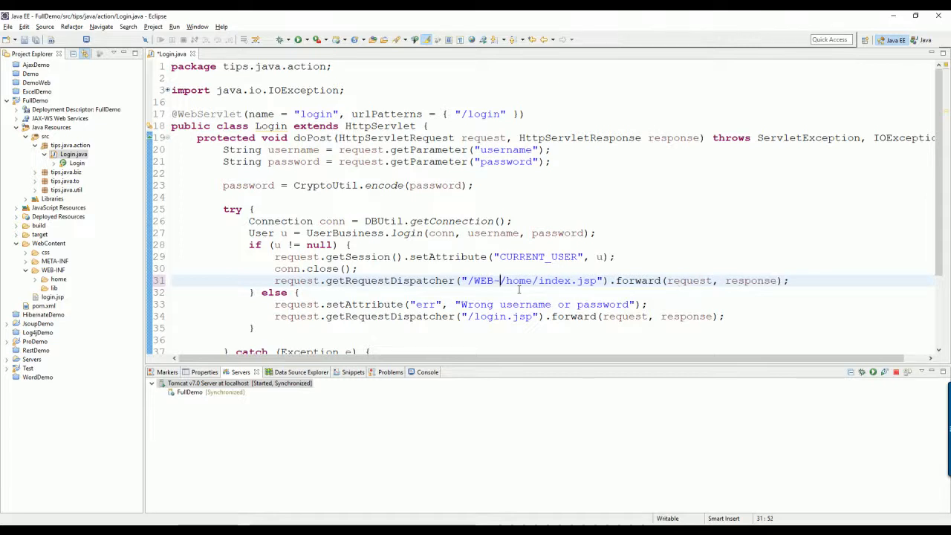
{"action": "type", "text": "INF"}
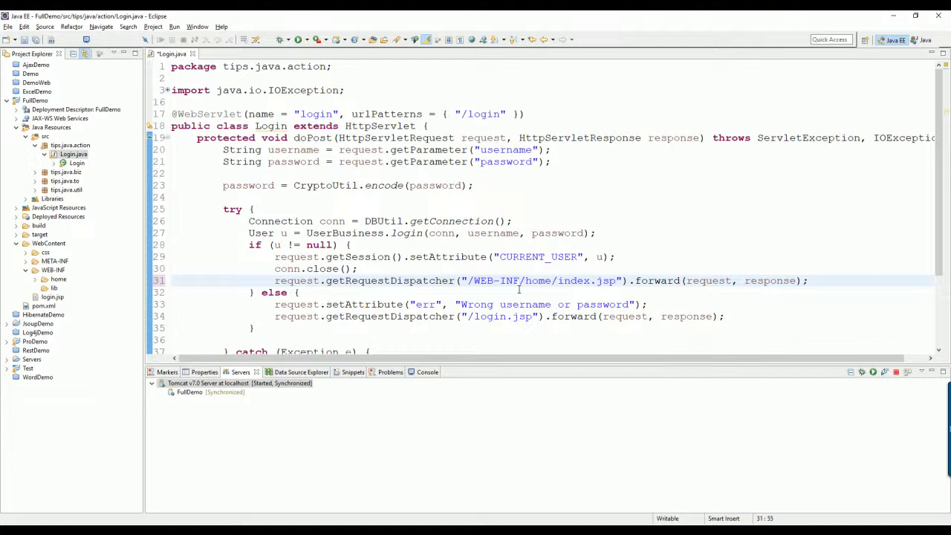
Create a 'view' folder under WEB-INF, move home into it, and add view/ to the path.
{"action": "right_click", "coordinate": [58, 279]}
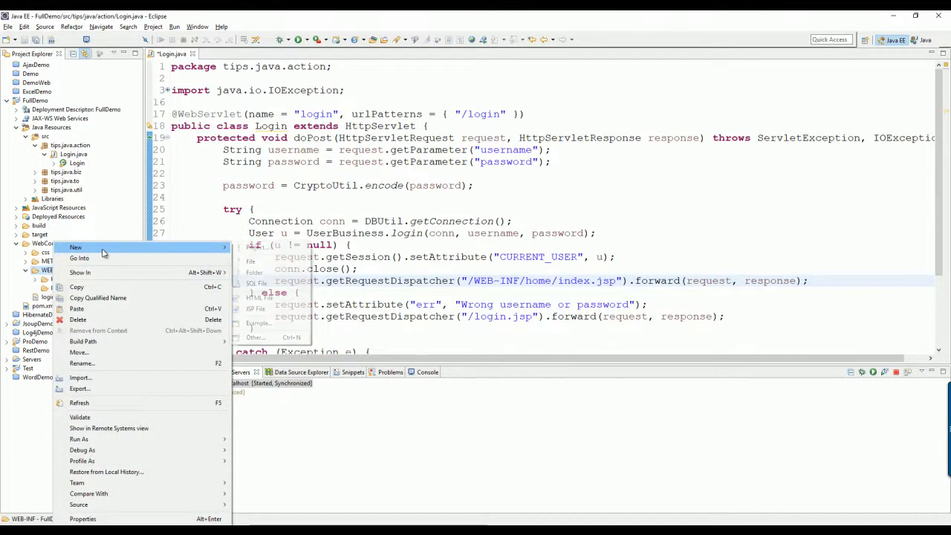
{"action": "left_click", "coordinate": [254, 272]}
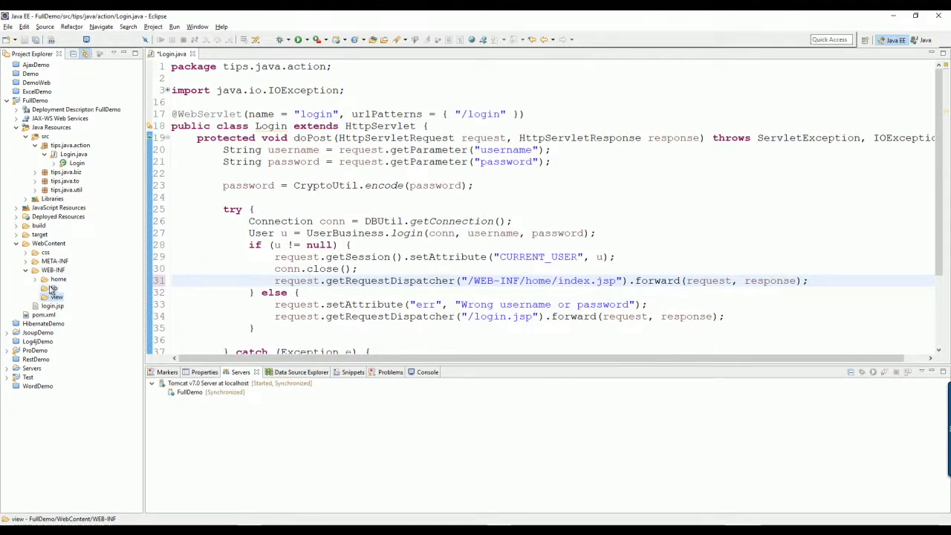
{"action": "left_click", "coordinate": [35, 279]}
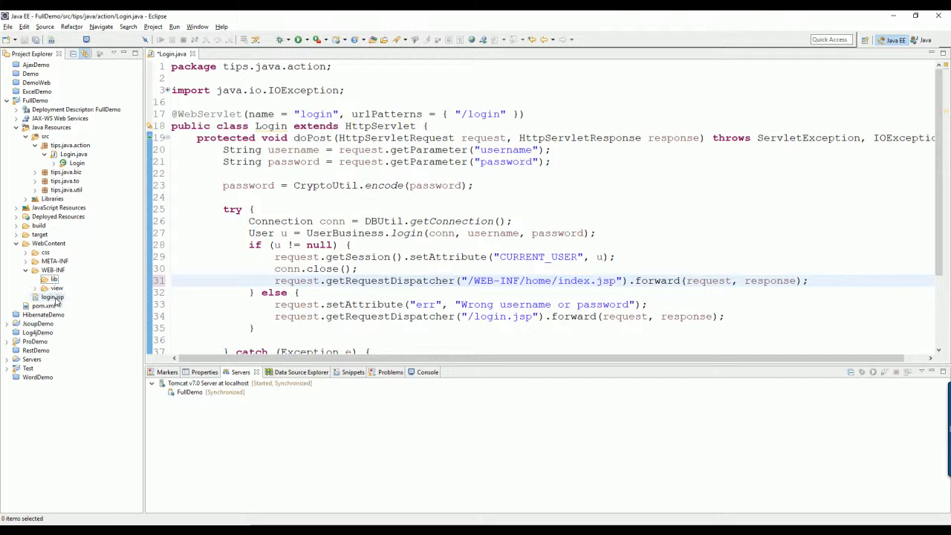
{"action": "left_click", "coordinate": [524, 280]}
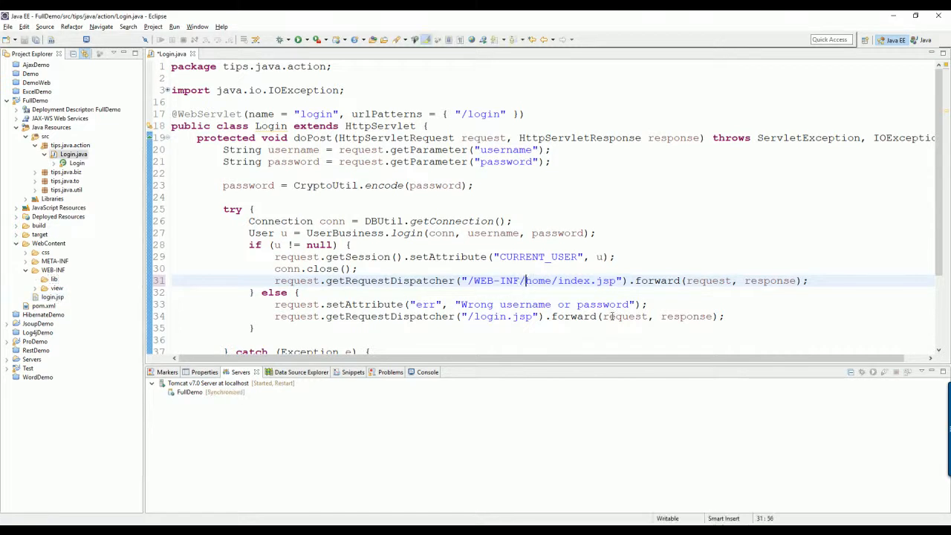
{"action": "type", "text": "view/"}
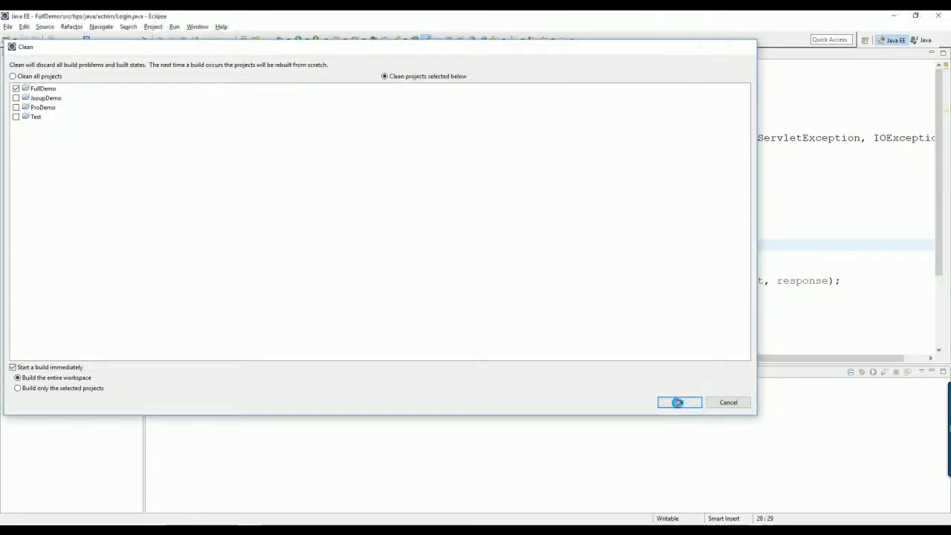
Clean the FullDemo project with an immediate rebuild.
{"action": "left_click", "coordinate": [678, 402]}
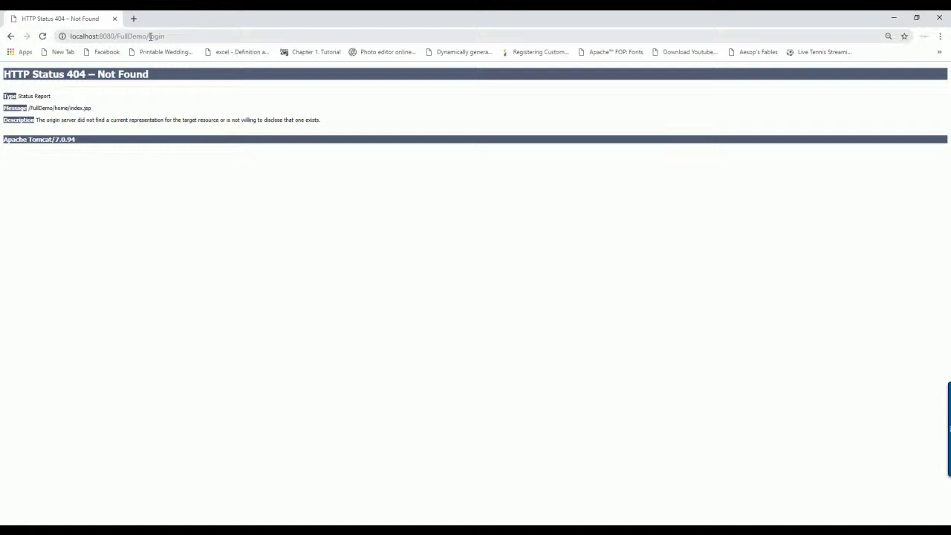
Return to login.jsp and log in as admin to reach the home page.
{"action": "left_click", "coordinate": [119, 36]}
{"action": "type", "text": ".jsp"}
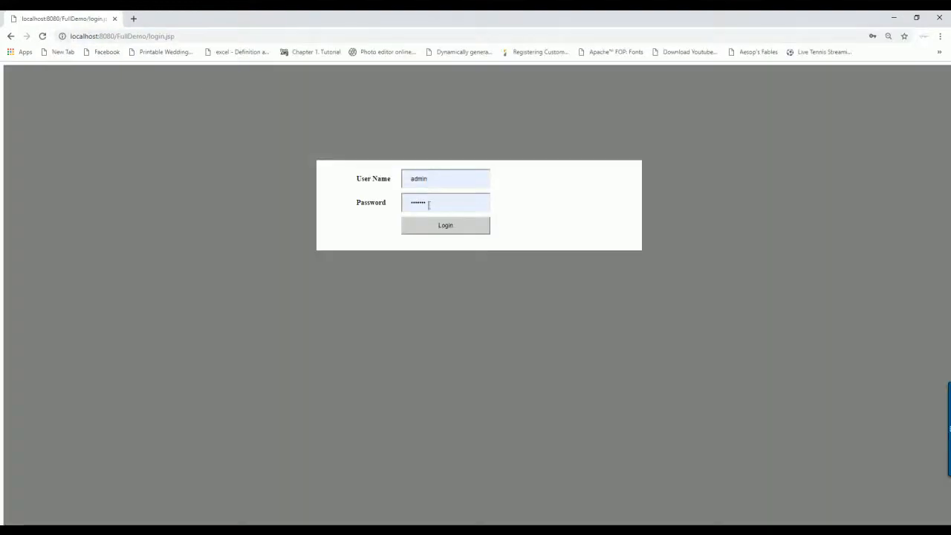
{"action": "left_click", "coordinate": [445, 225]}
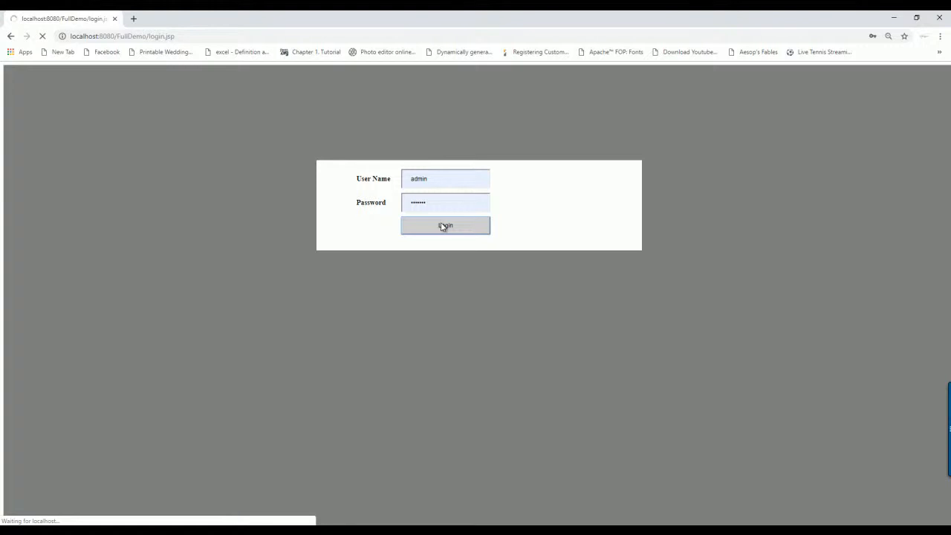
{"action": "left_click", "coordinate": [445, 225]}
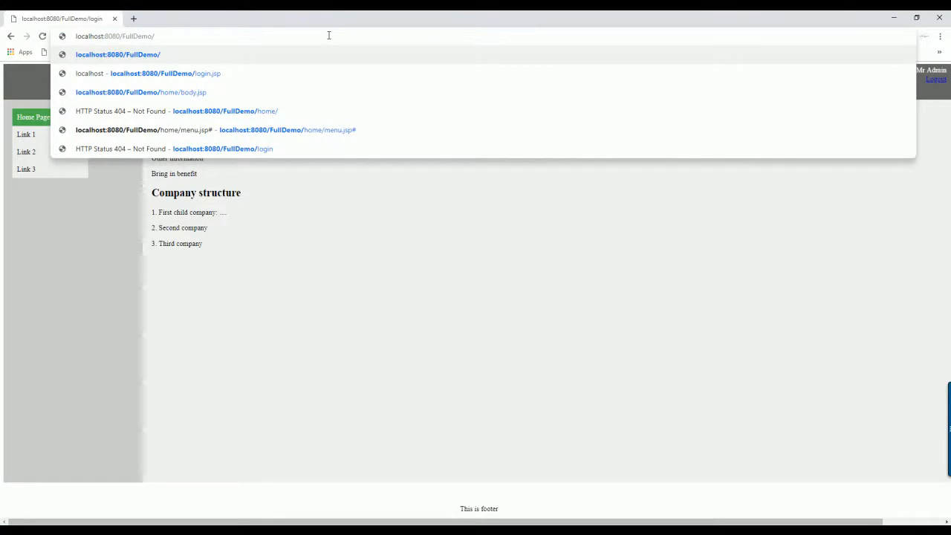
Open localhost:8080/FullDemo/home/body.jsp directly and observe the 404 error.
{"action": "type", "text": "home"}
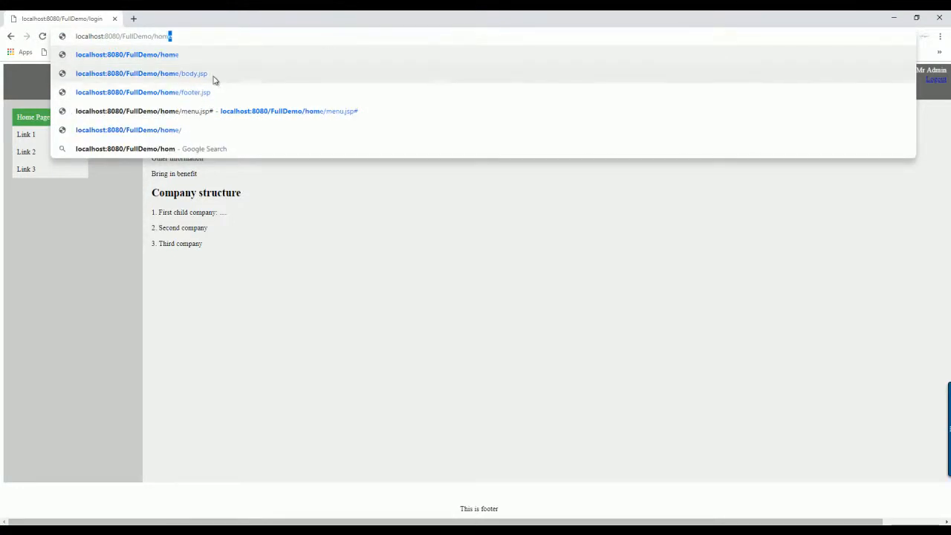
{"action": "left_click", "coordinate": [142, 73]}
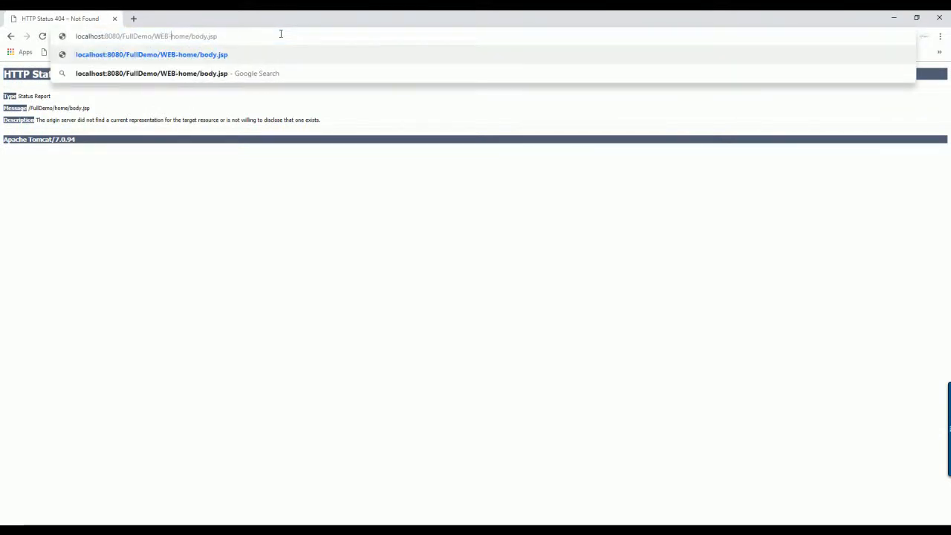
{"action": "type", "text": "INF"}
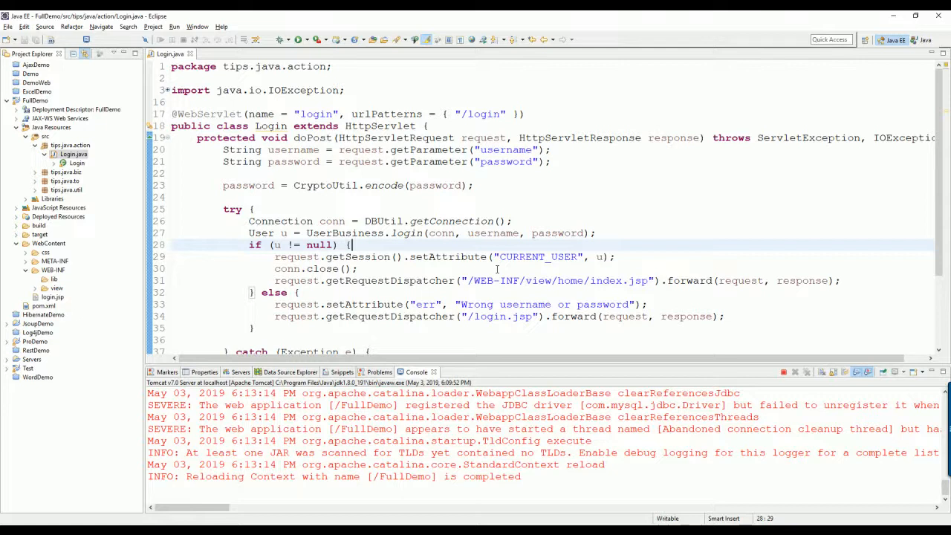
{"action": "mouse_move", "coordinate": [448, 256]}
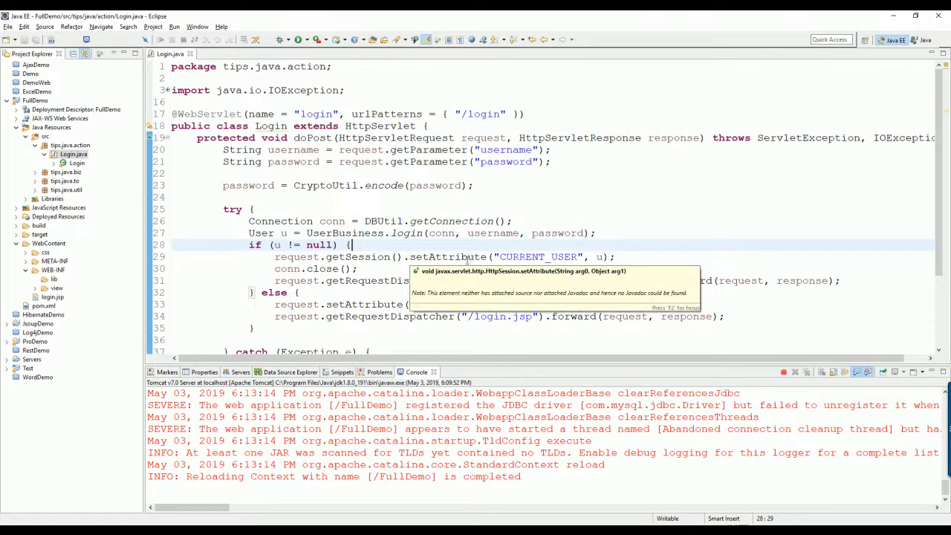